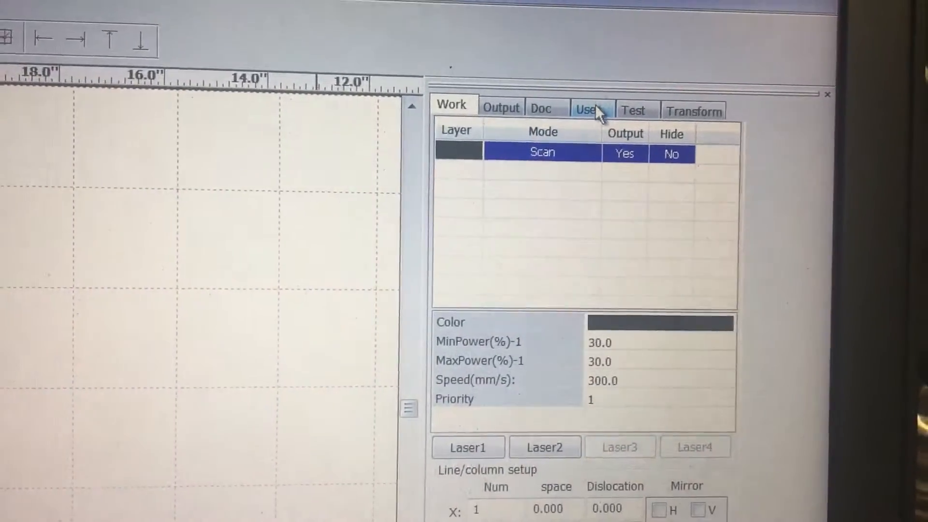
Step: Bring up the machine's User parameters to enable rotary engraving at 79.91 mm diameter
click(586, 110)
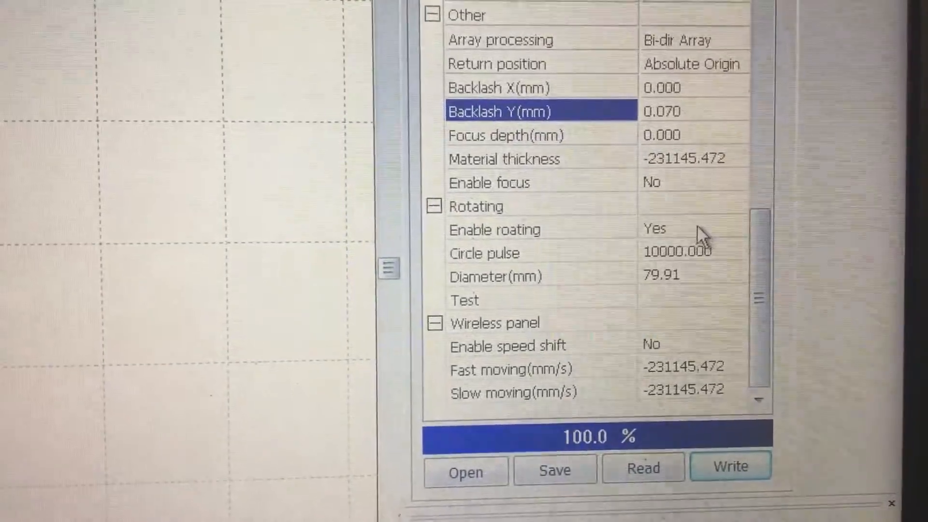
Step: Switch back to the Work layer list showing the single scan layer
click(686, 230)
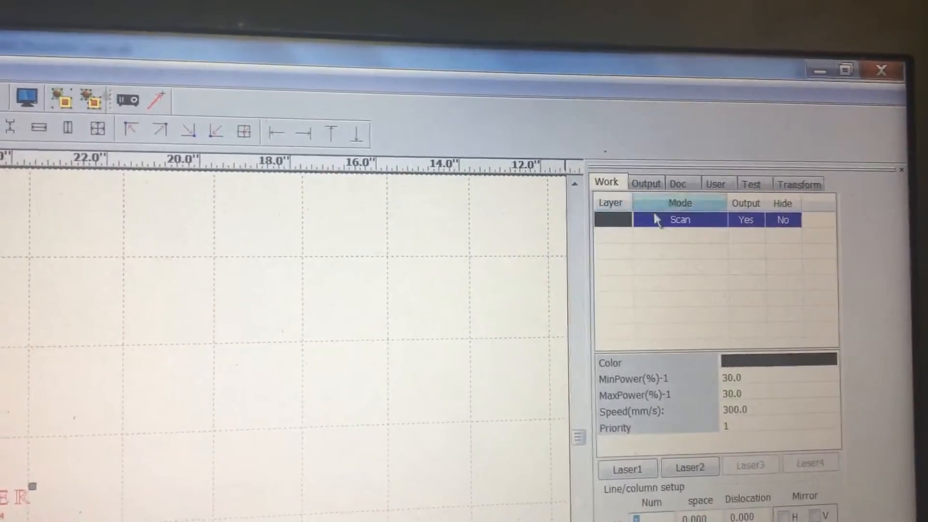
Step: Confirm the scan layer at 300 mm/s, 30% power, X_swing mode and 0.05 mm interval
double_click(679, 219)
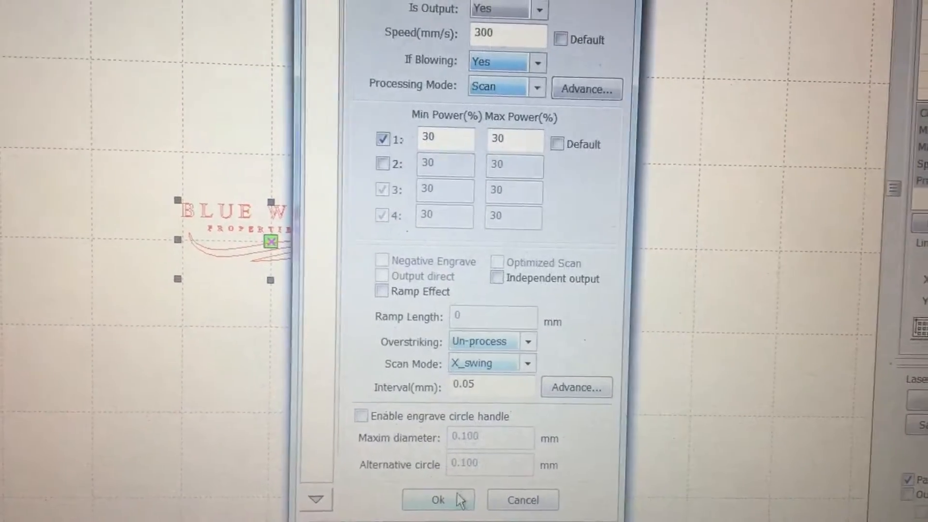
click(438, 499)
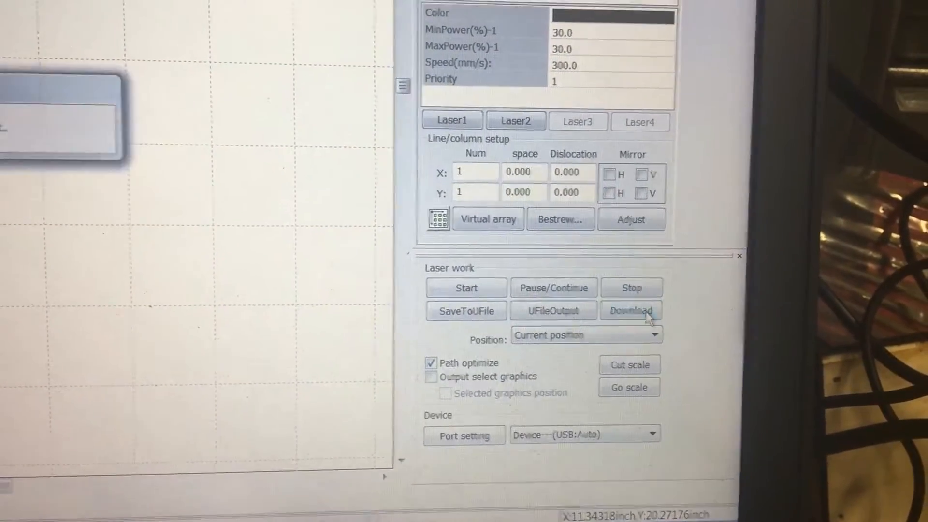
Step: Download the Blue Water logo job to the laser as DEFAULT, overwriting the existing file
click(630, 310)
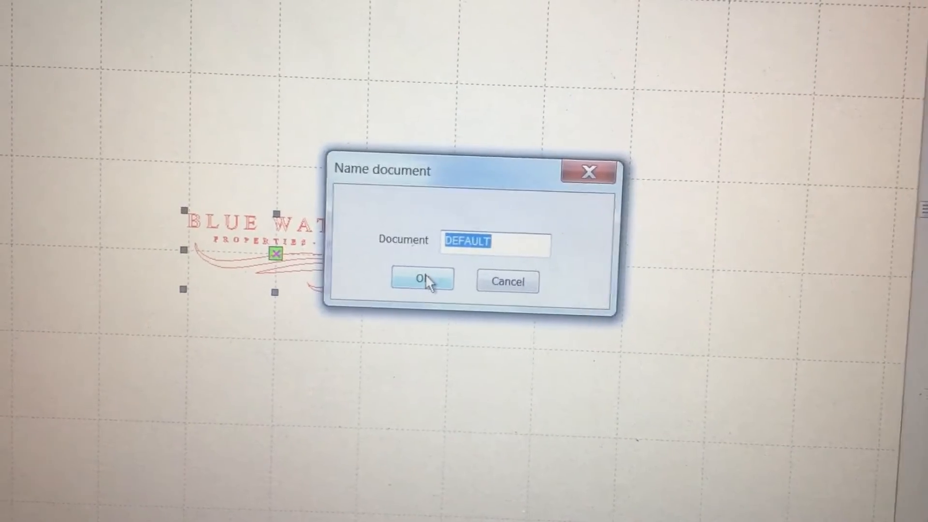
click(422, 279)
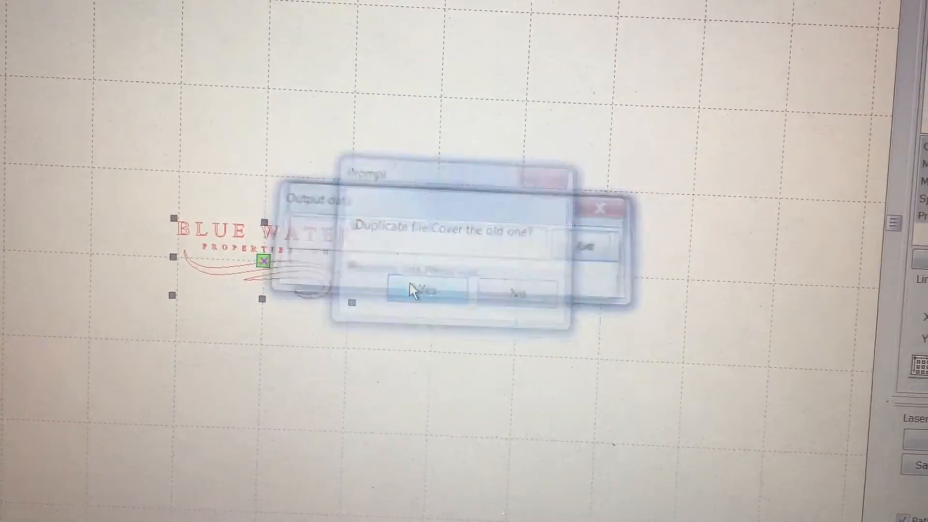
click(423, 292)
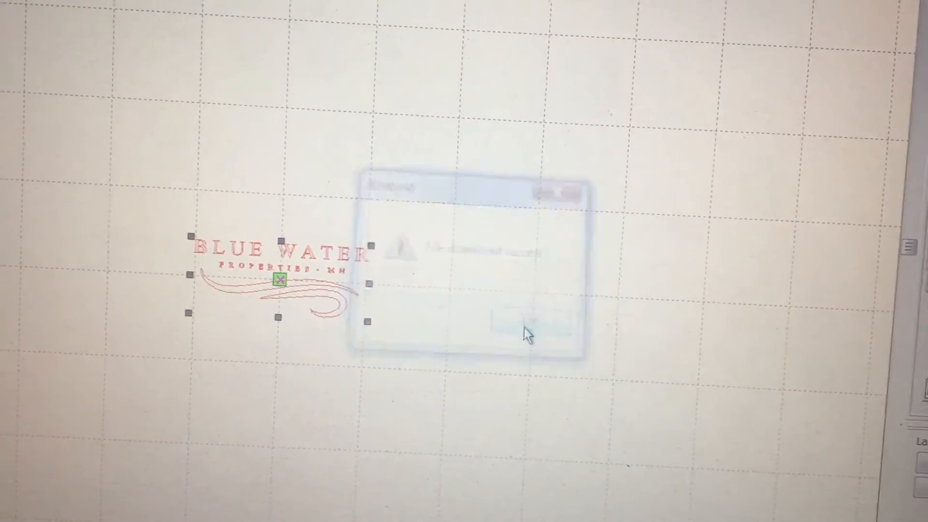